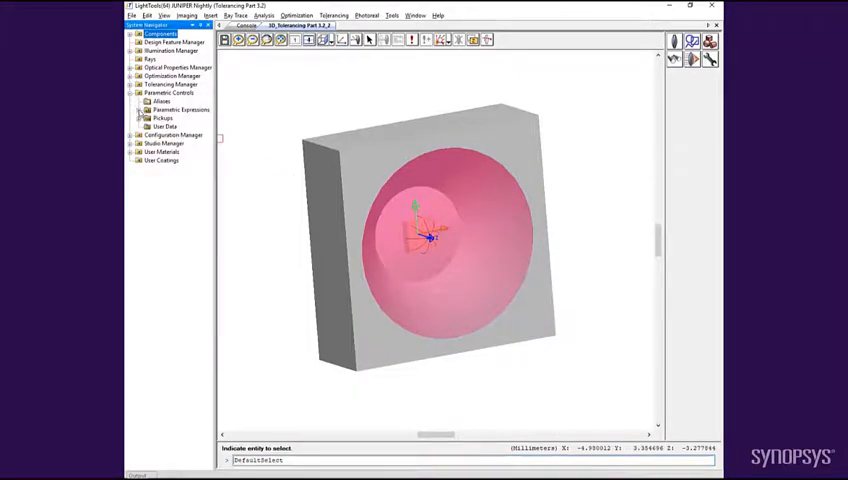
# - Expand the model tree to list Dome_Thickness tolerance, performance measures and parametric expressions
pyautogui.click(140, 108)
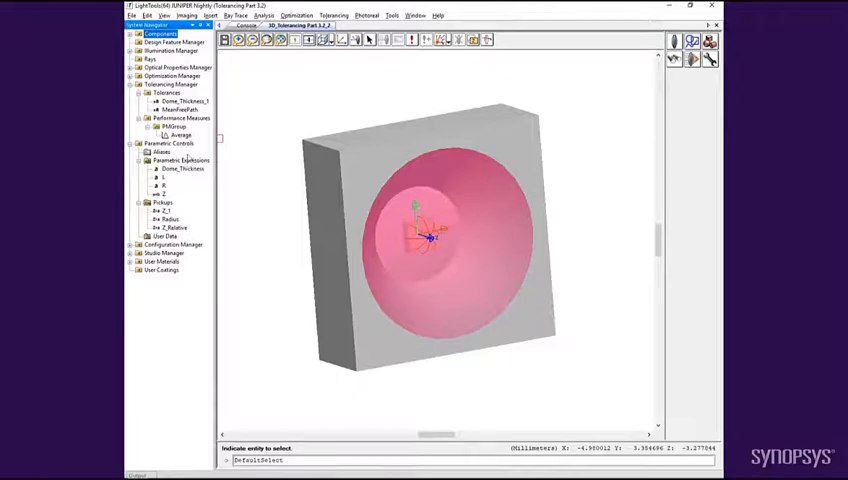
# - Bring up Tolerancing > Monte Carlo Results with 100 trials and an empty performance summary
pyautogui.click(332, 16)
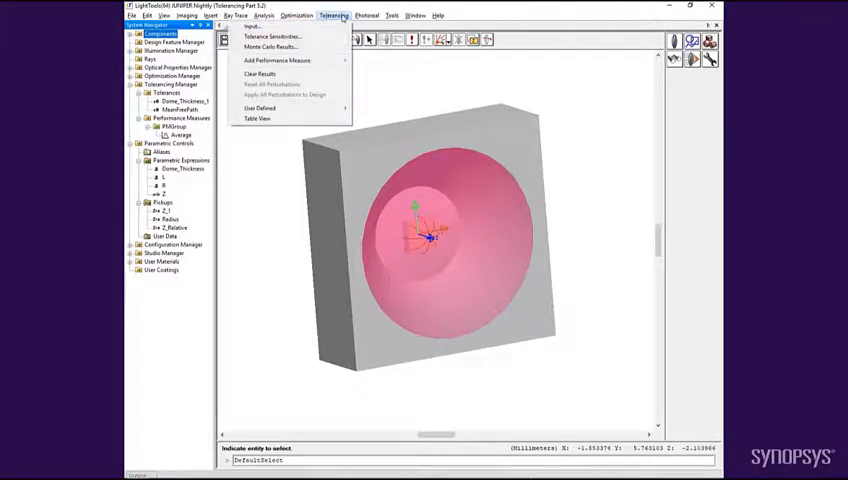
pyautogui.click(270, 46)
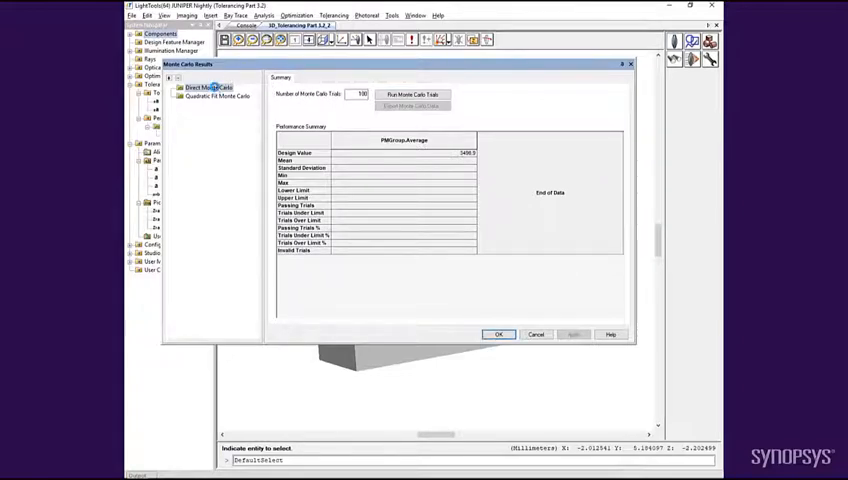
pyautogui.click(208, 88)
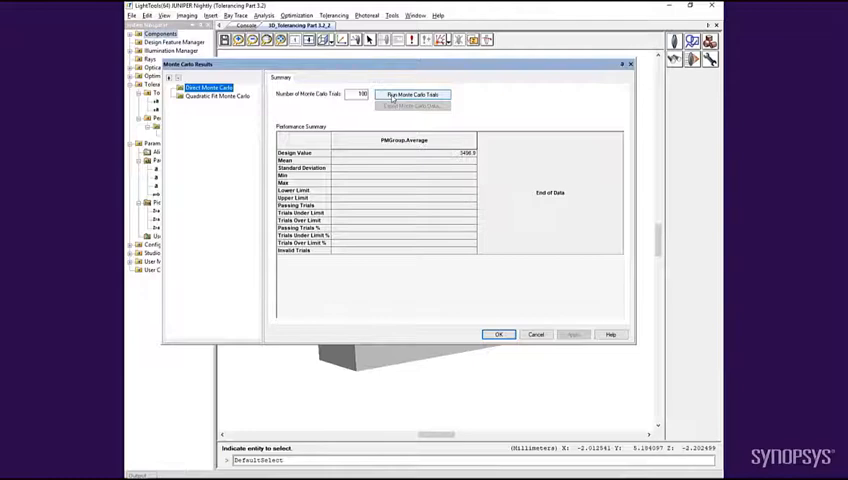
# - Run the Monte Carlo trials so the summary fills with mean, standard deviation, min, max and yields
pyautogui.click(412, 94)
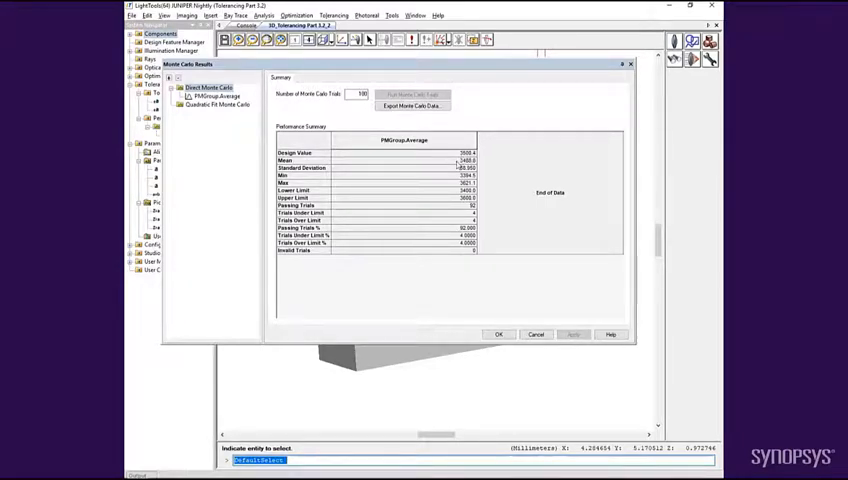
pyautogui.click(380, 168)
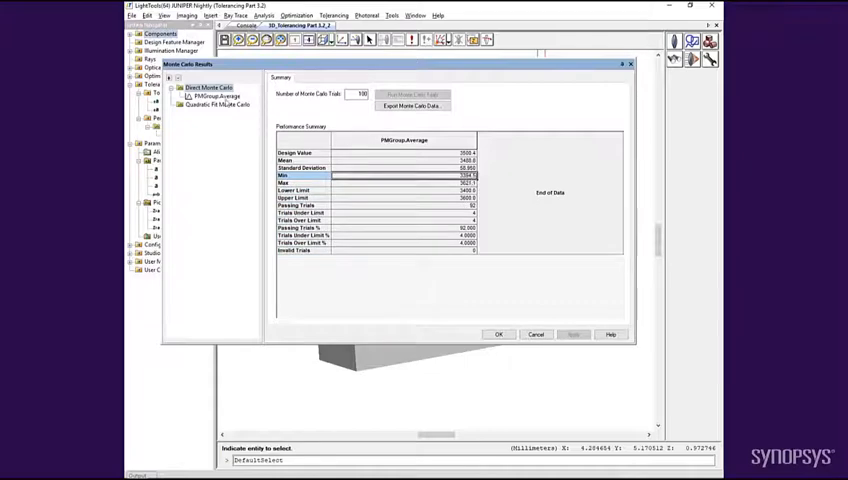
# - View the results as a histogram chart, then as the histogram data table with cumulative distribution
pyautogui.click(216, 96)
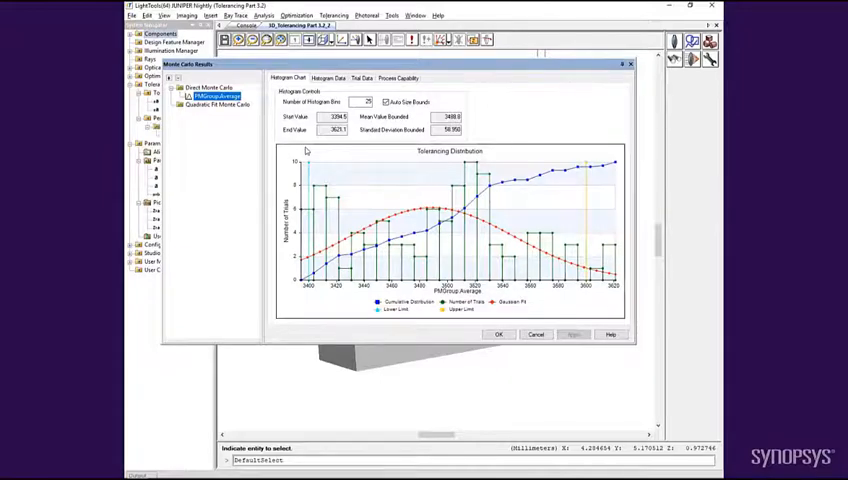
pyautogui.click(328, 78)
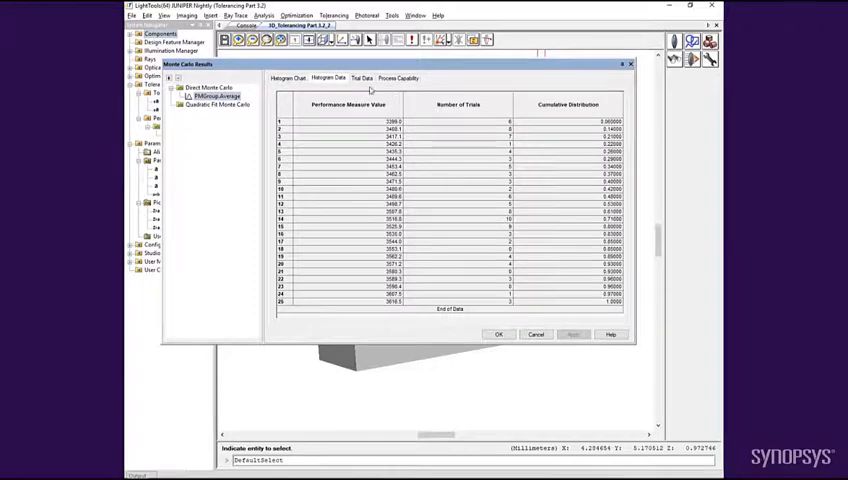
# - Review the per-trial Dome_Thickness data with its red failing trial, then the Cp/Cpk process capability figures
pyautogui.click(360, 78)
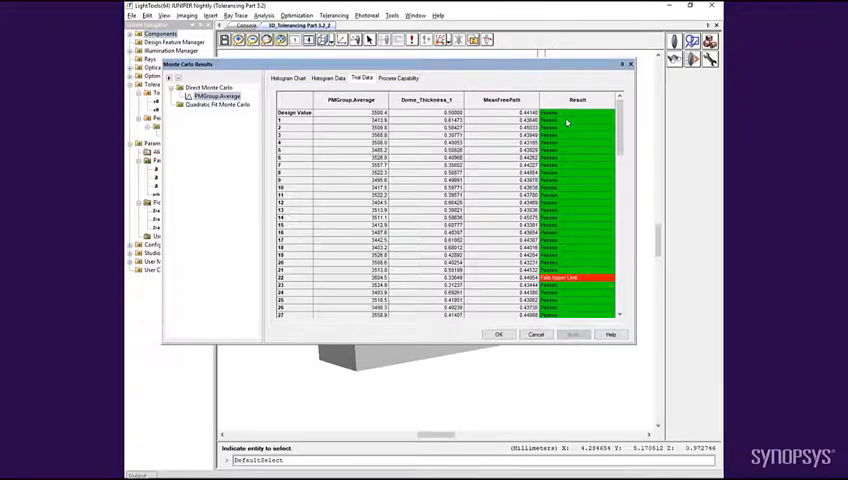
pyautogui.moveTo(562, 296)
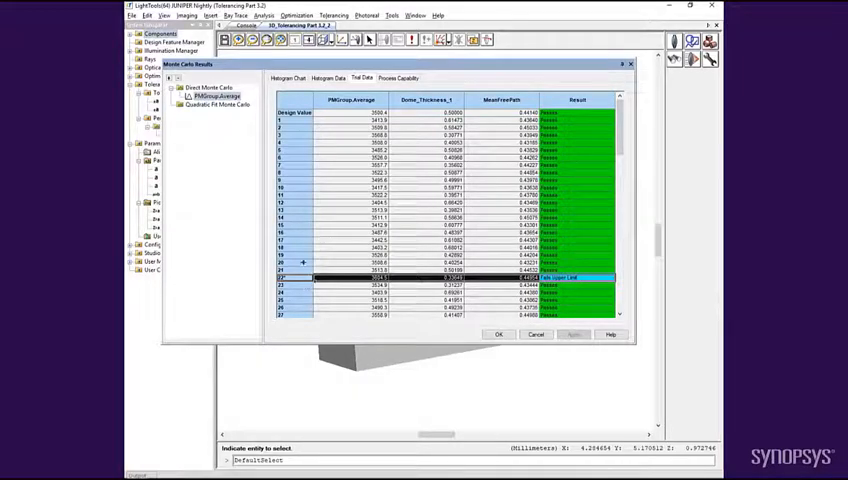
pyautogui.rightClick(296, 112)
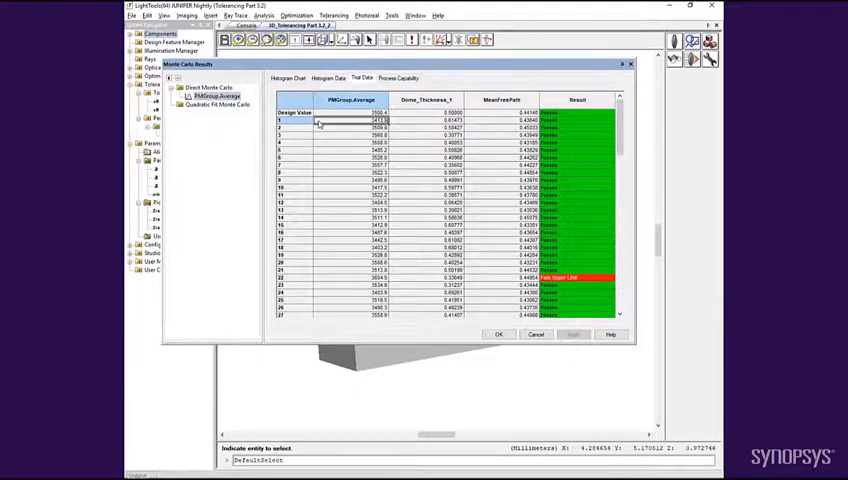
pyautogui.click(398, 78)
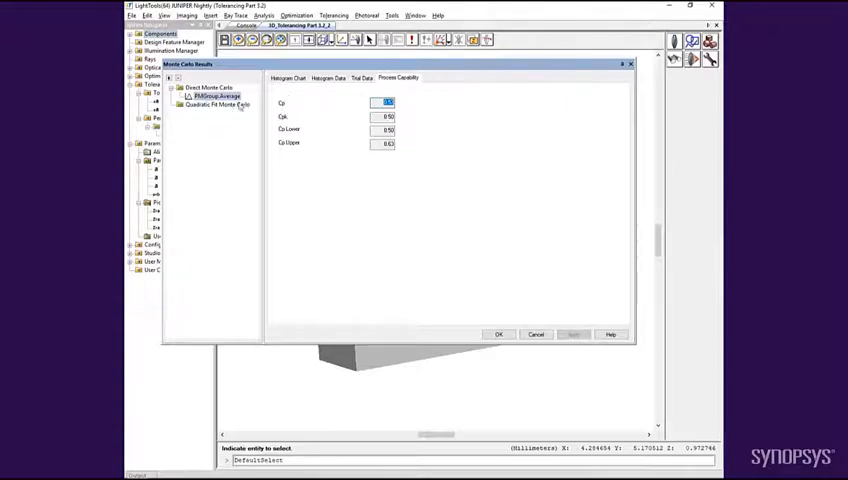
# - Show the Quadratic Fit Model sample data table, then return to its summary page
pyautogui.click(216, 104)
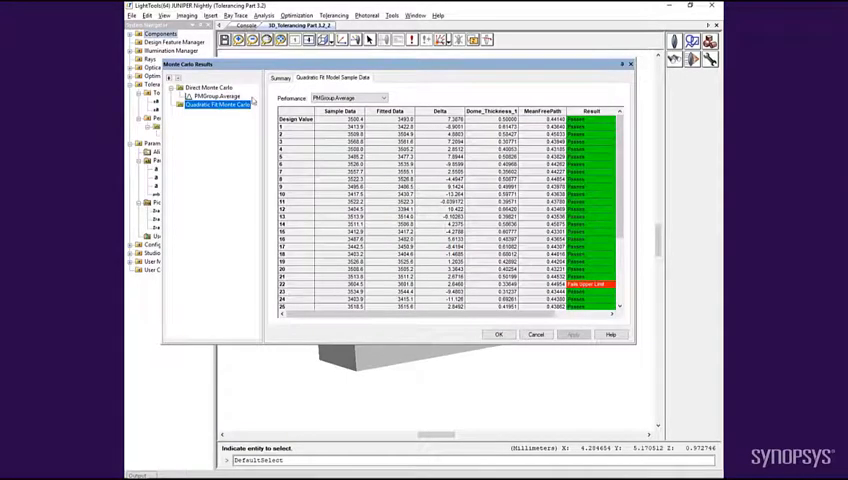
pyautogui.click(280, 78)
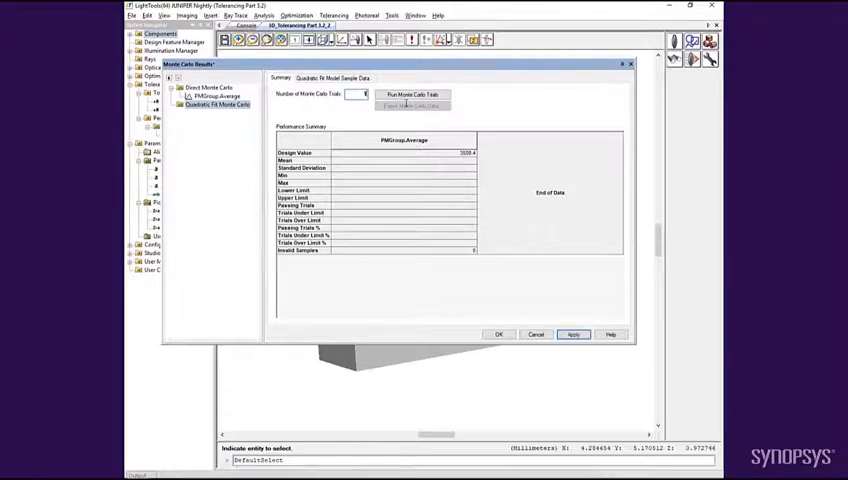
# - Set Number of Monte Carlo Trials to 10000 for the quadratic fit and apply it
pyautogui.write('10000')
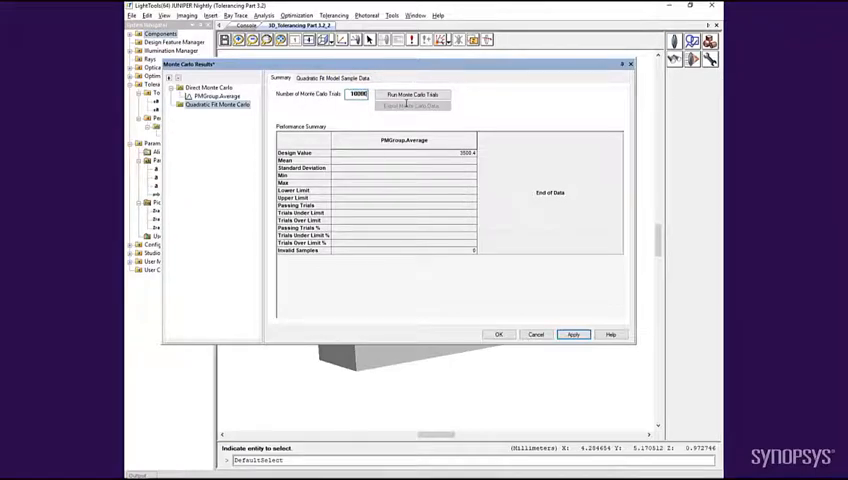
pyautogui.click(410, 94)
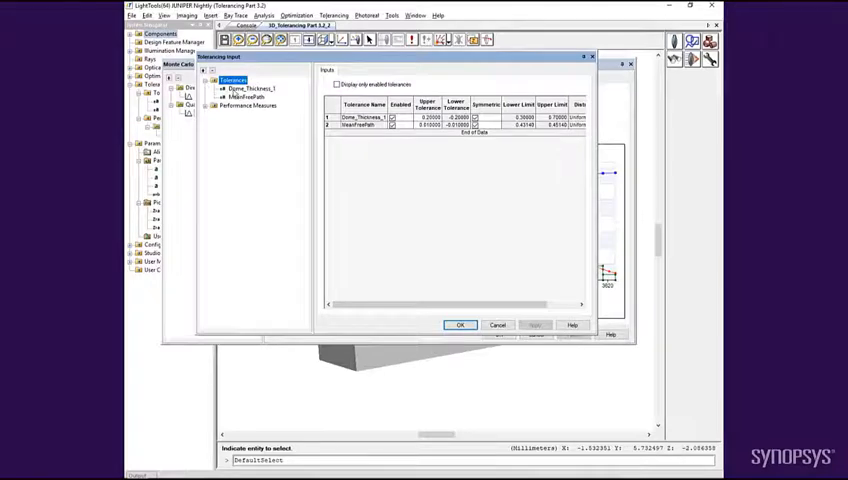
# - Switch the Dome_Thickness tolerance to a Gaussian distribution with value 0.50000
pyautogui.click(252, 88)
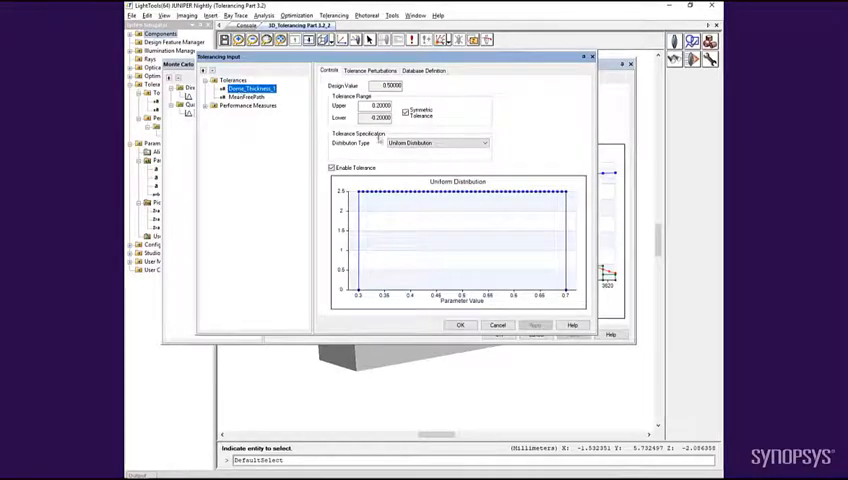
pyautogui.click(436, 142)
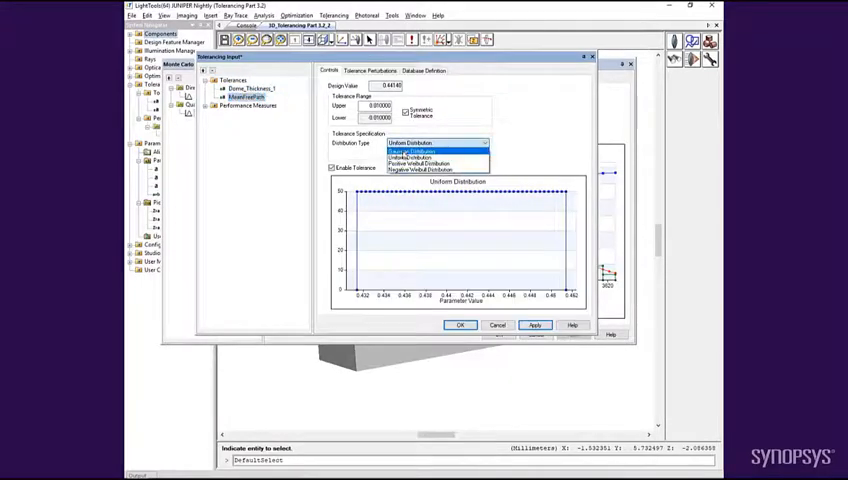
pyautogui.click(412, 156)
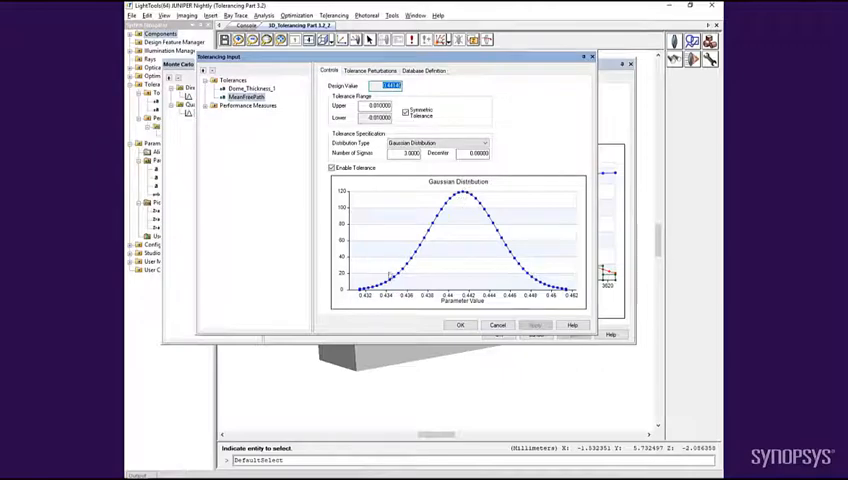
pyautogui.click(252, 88)
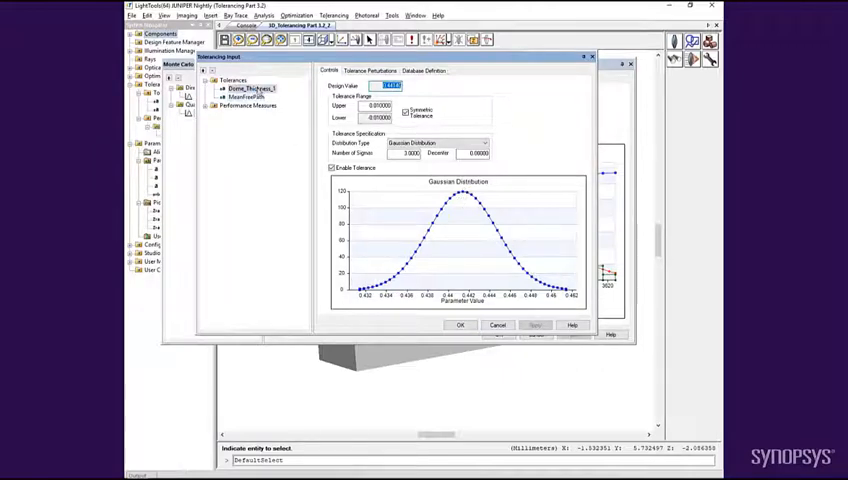
pyautogui.write('0.50000')
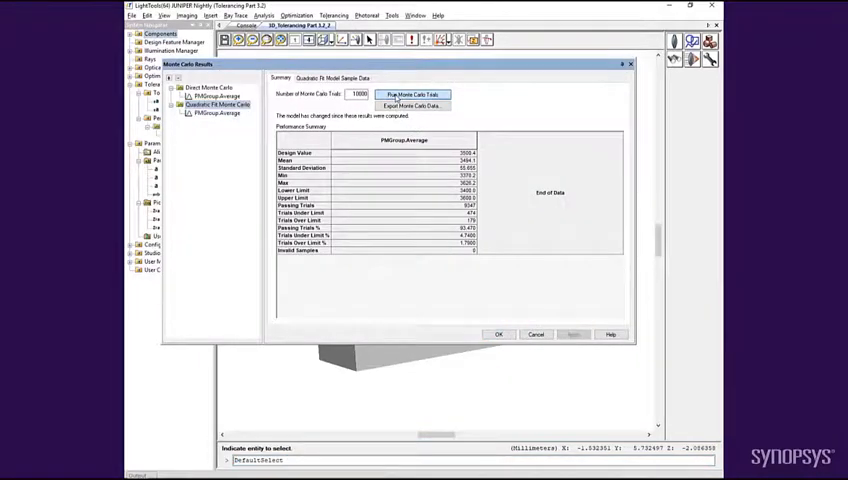
# - Rerun the 10000 quadratic fit trials with the Gaussian tolerance to refresh the statistics
pyautogui.click(412, 94)
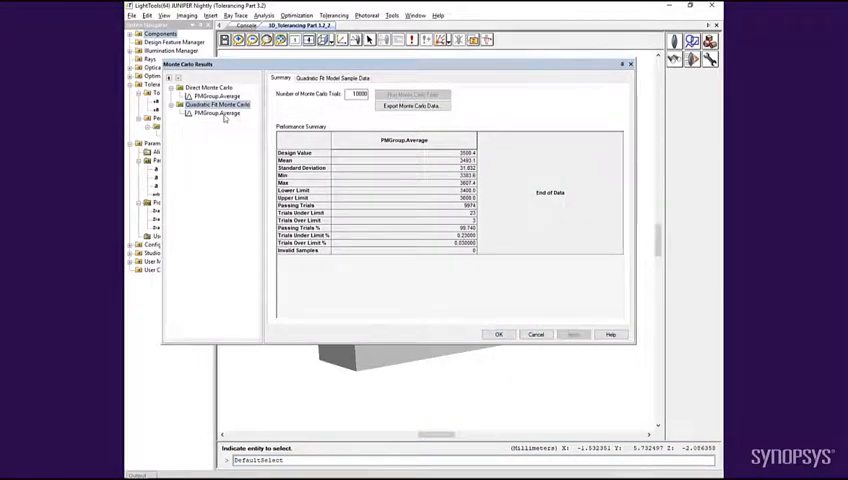